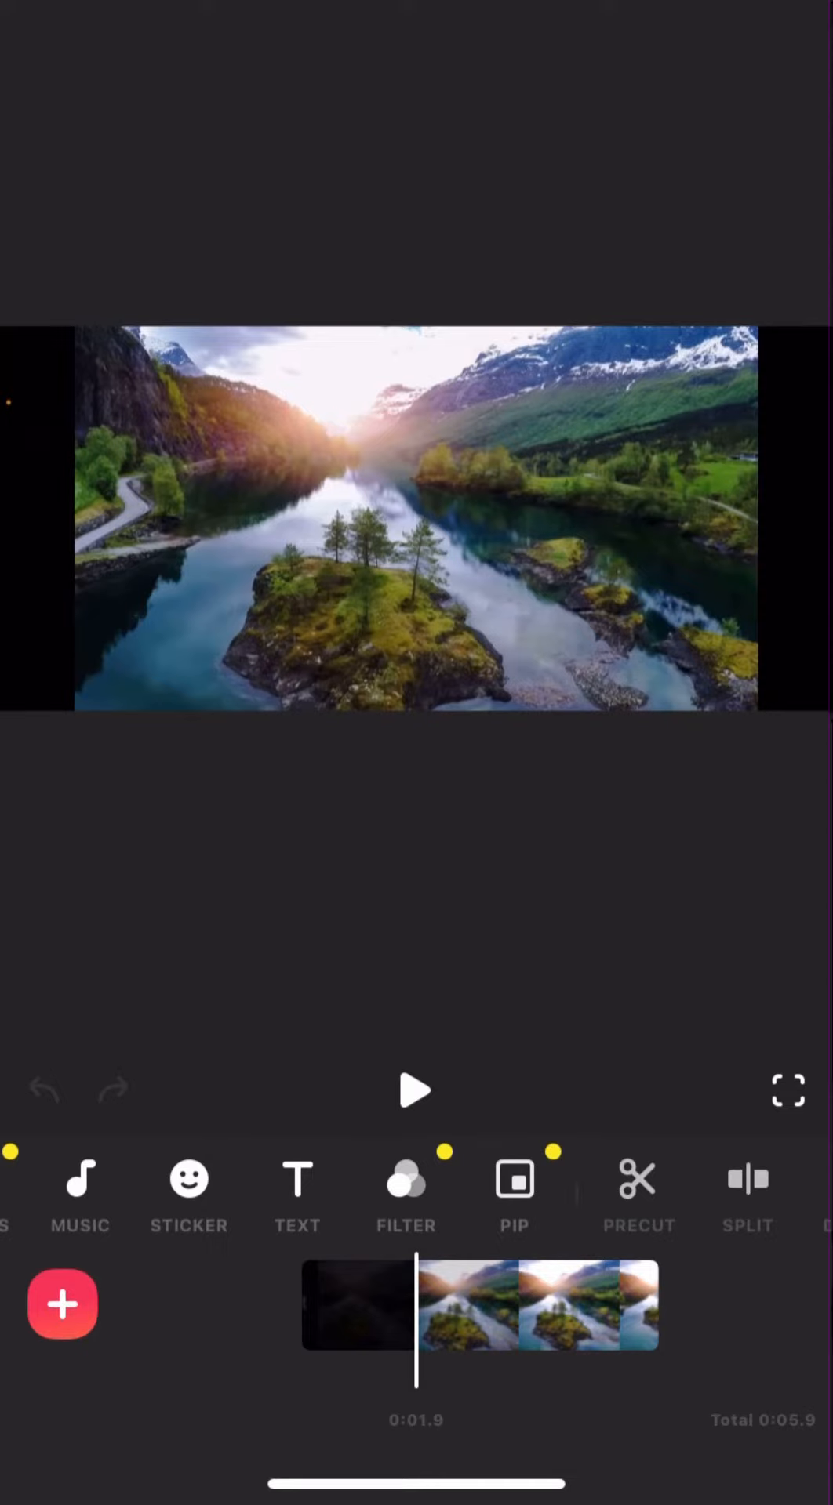
Step: Select the landscape clip on the timeline and bring up its Filter menu
left_click(480, 1306)
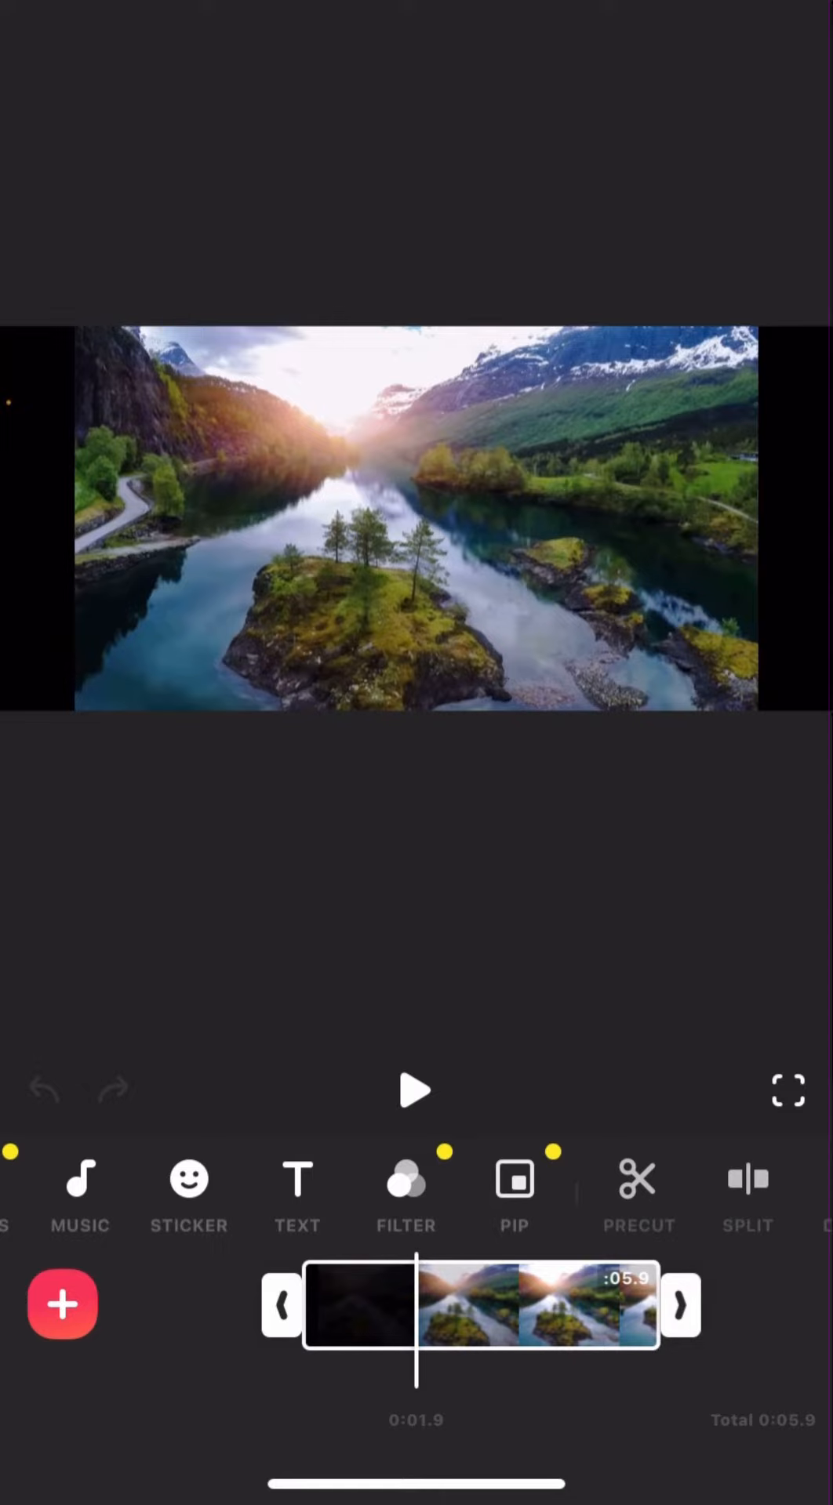
scroll("left", 3)
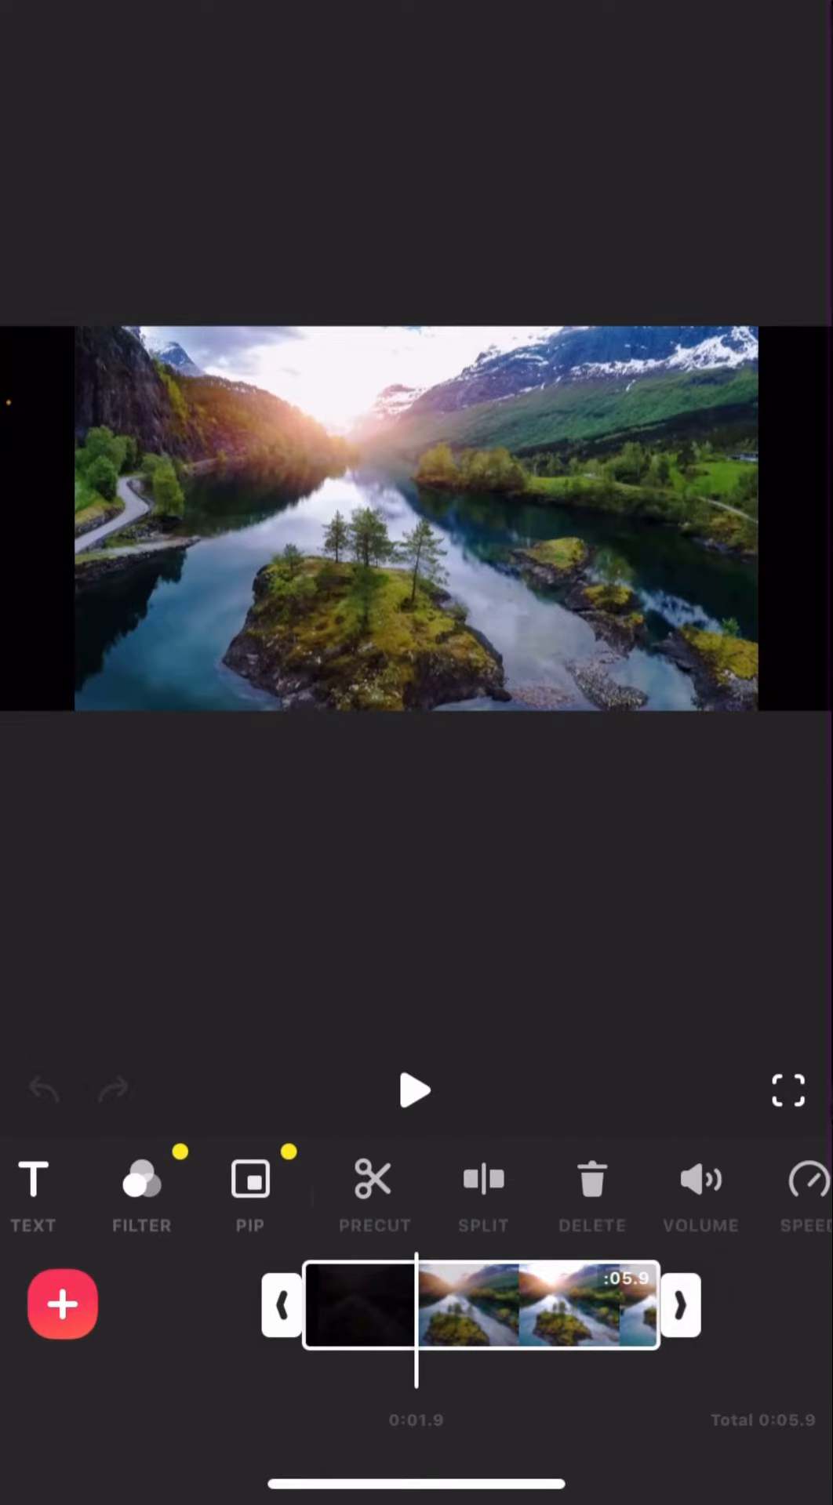
scroll("left", 3)
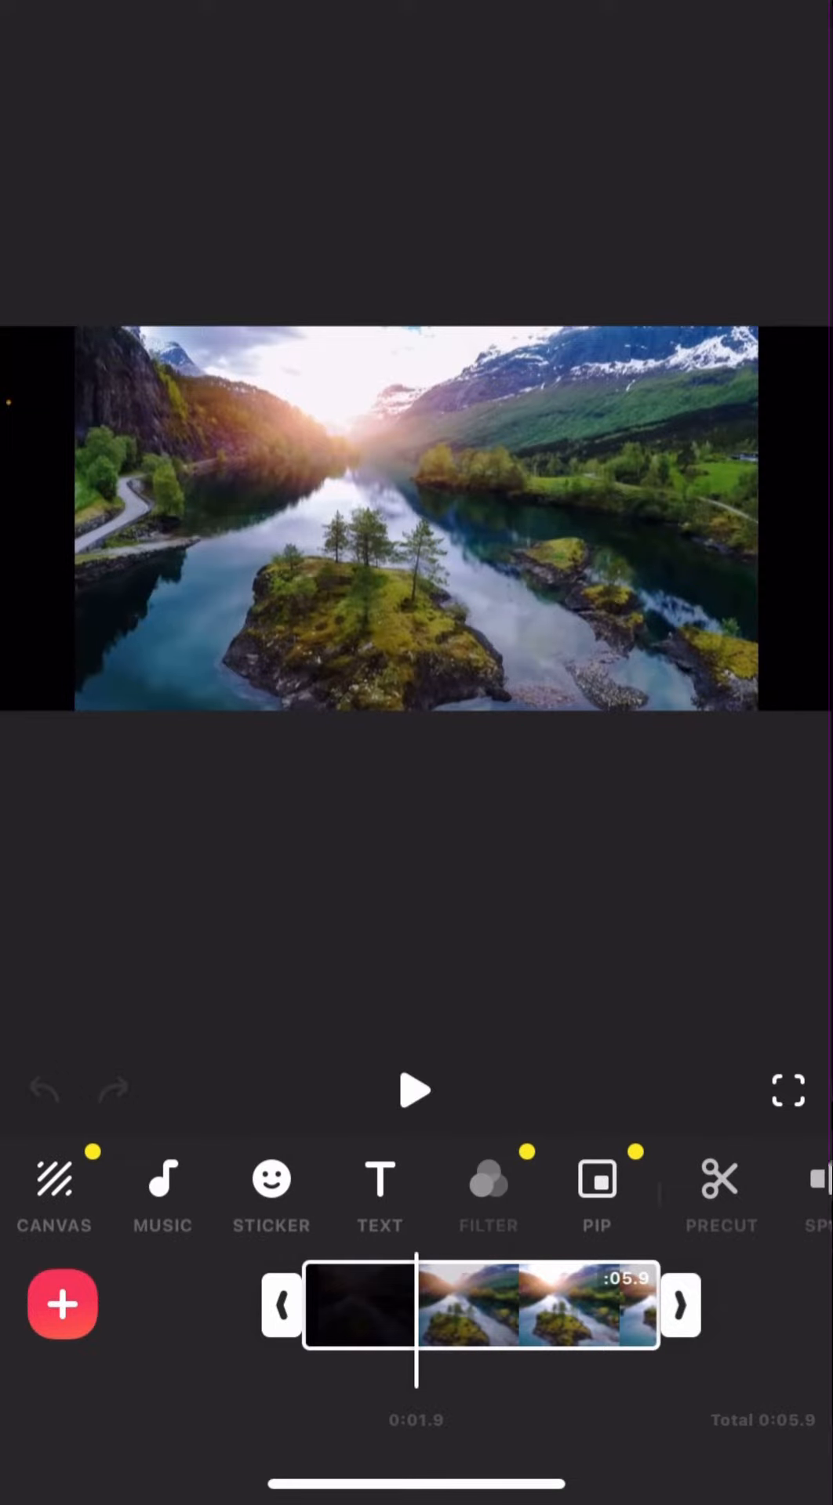
left_click(538, 1305)
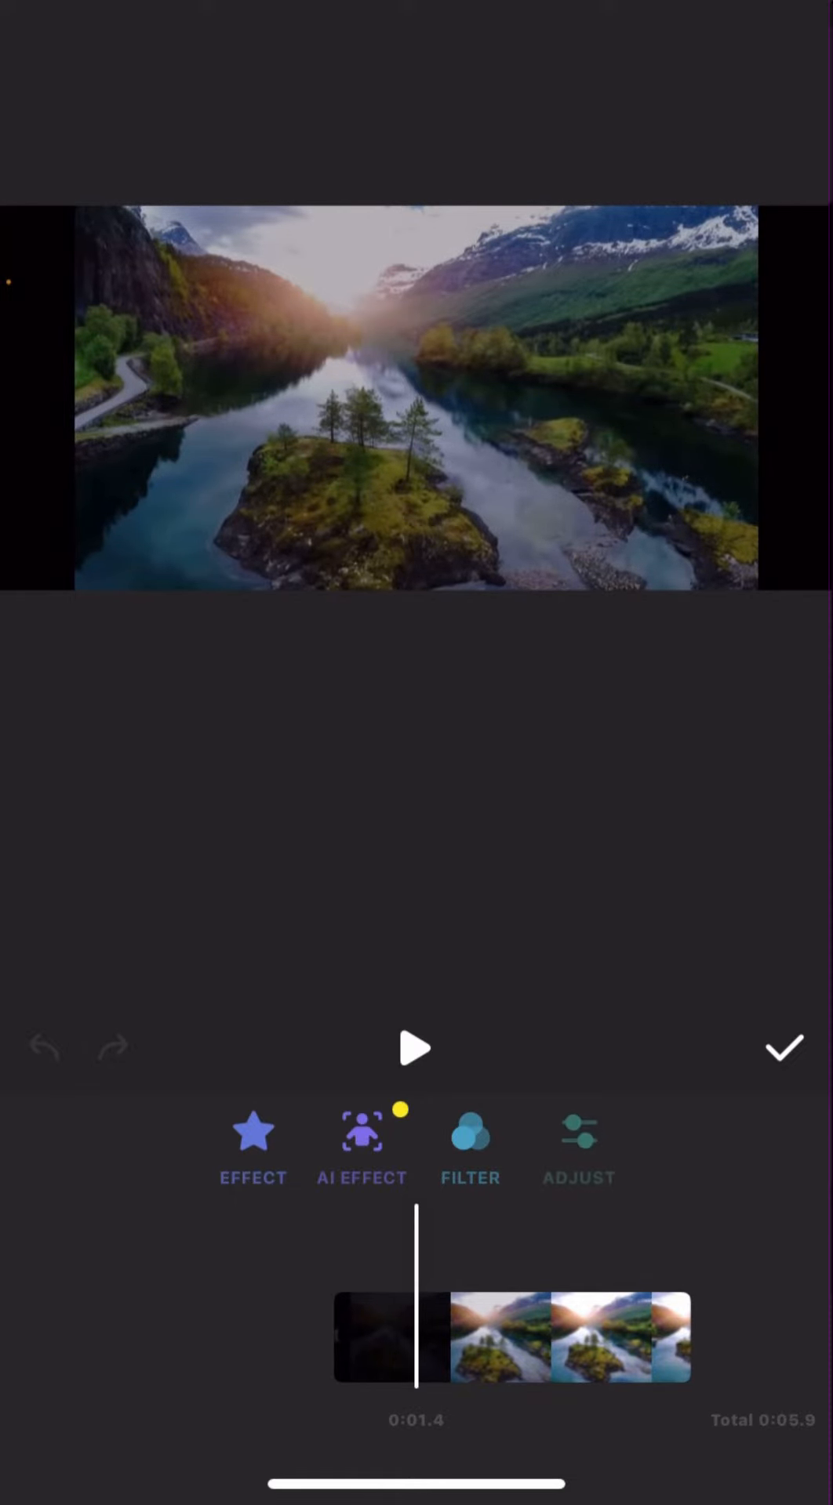
Step: Under Adjust, drag the clip's Lightness slider fully left to darken the footage
left_click(578, 1150)
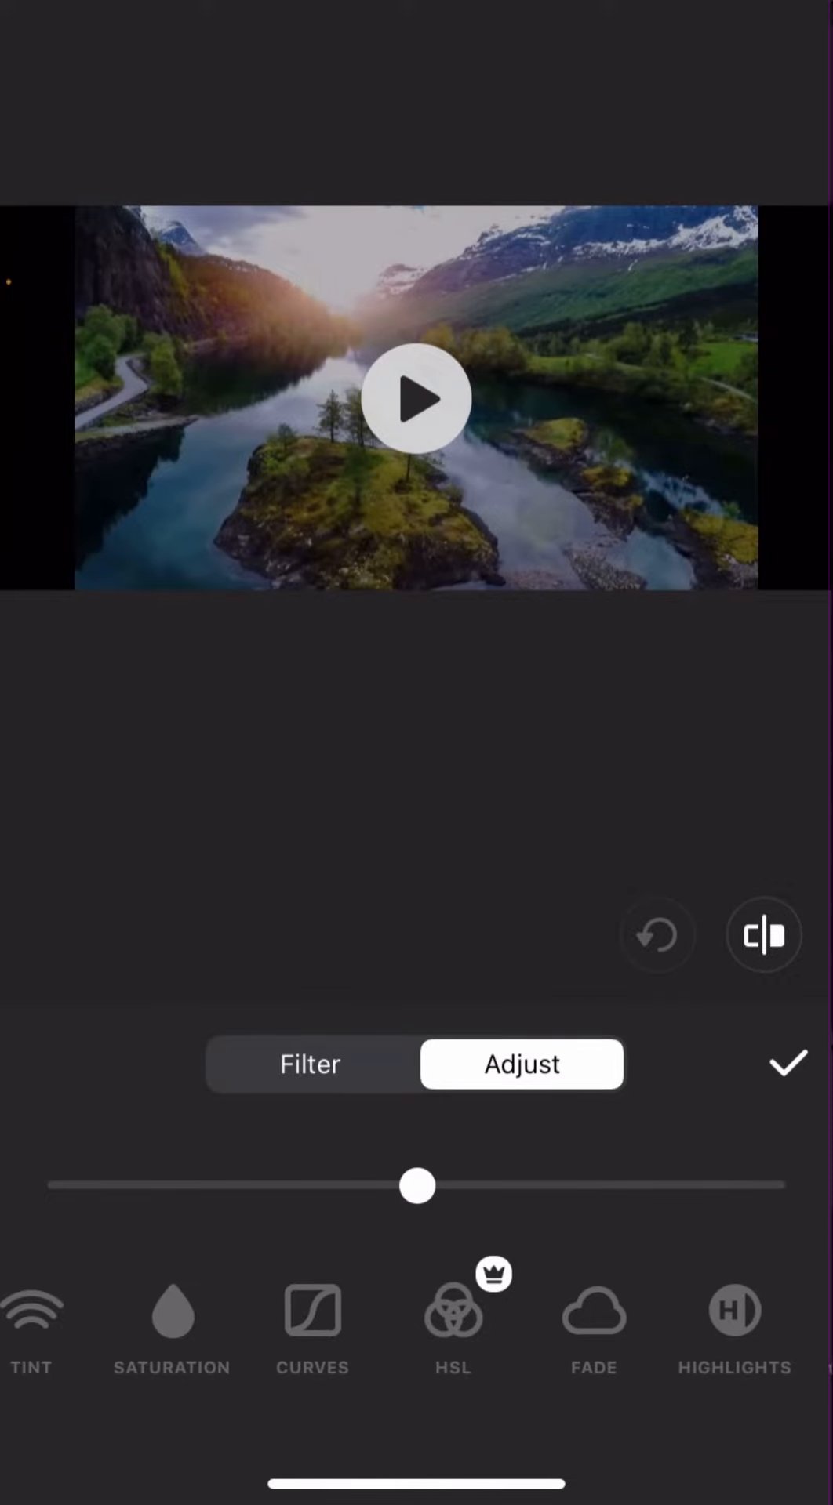
scroll("left", 3)
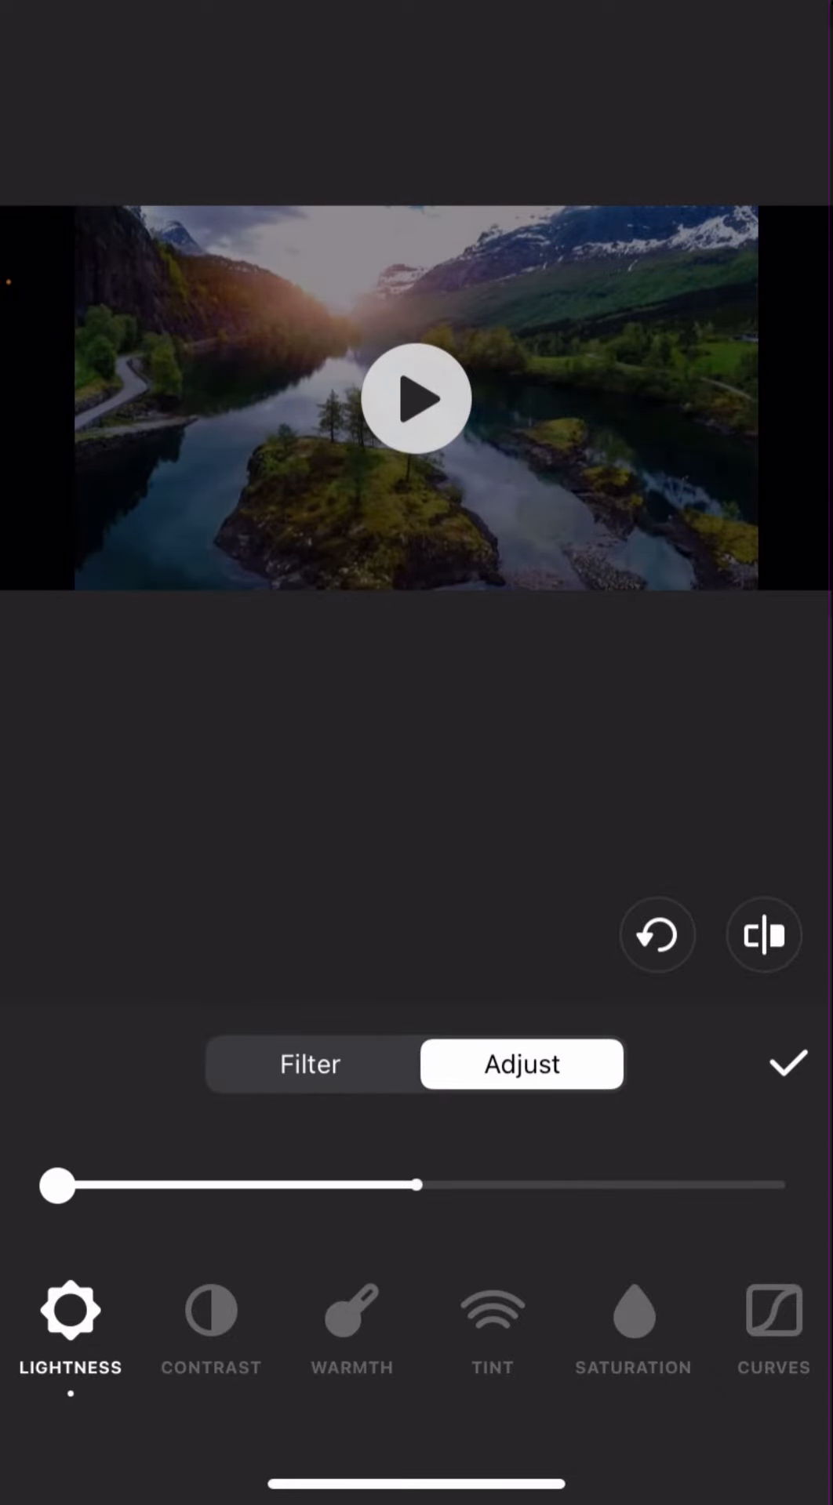
Step: Raise Lightness to -22, then request Reset Adjust for all colour adjustments
left_click(414, 399)
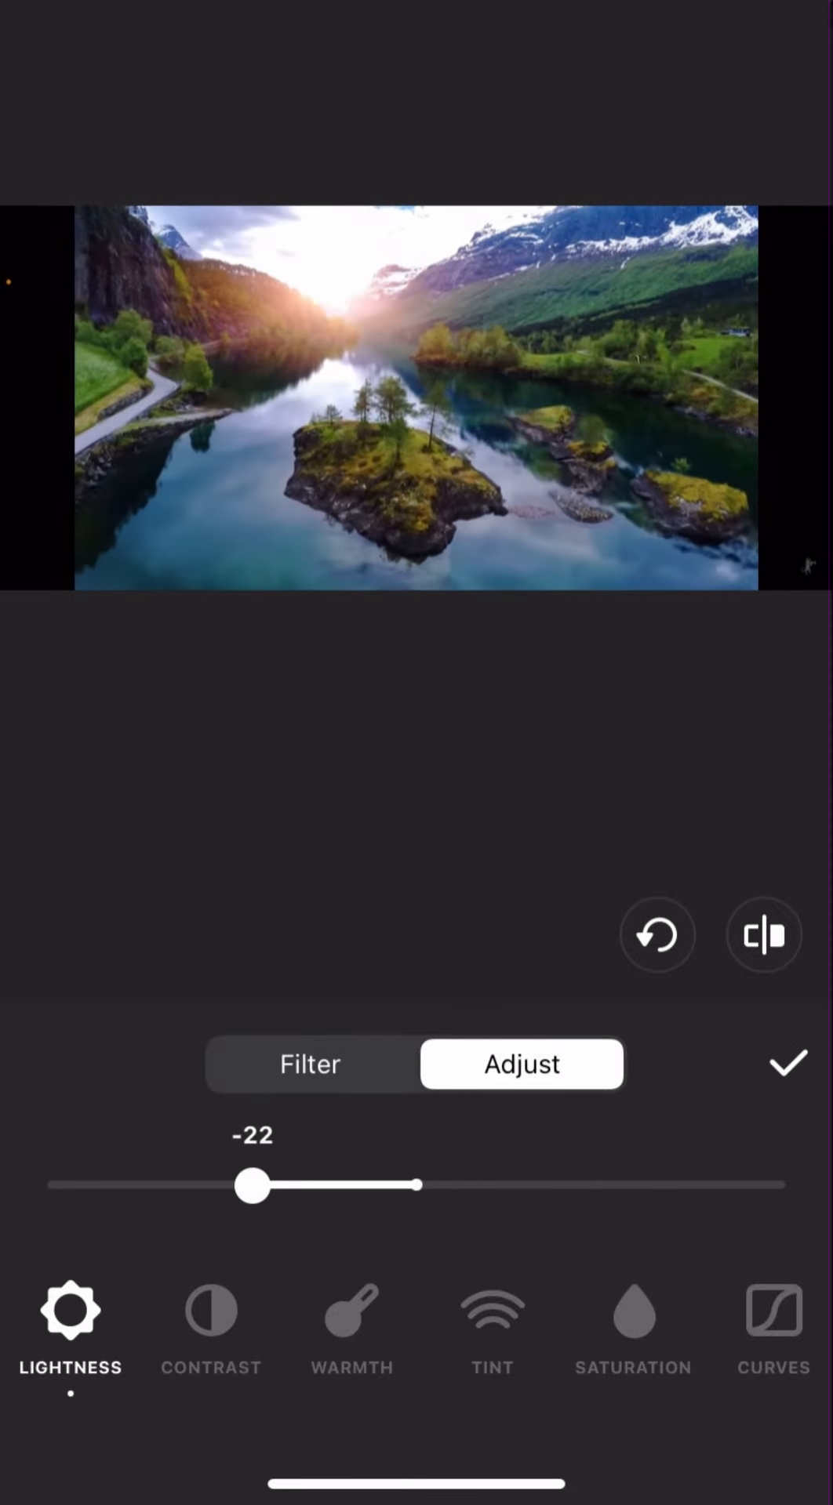
left_click(656, 935)
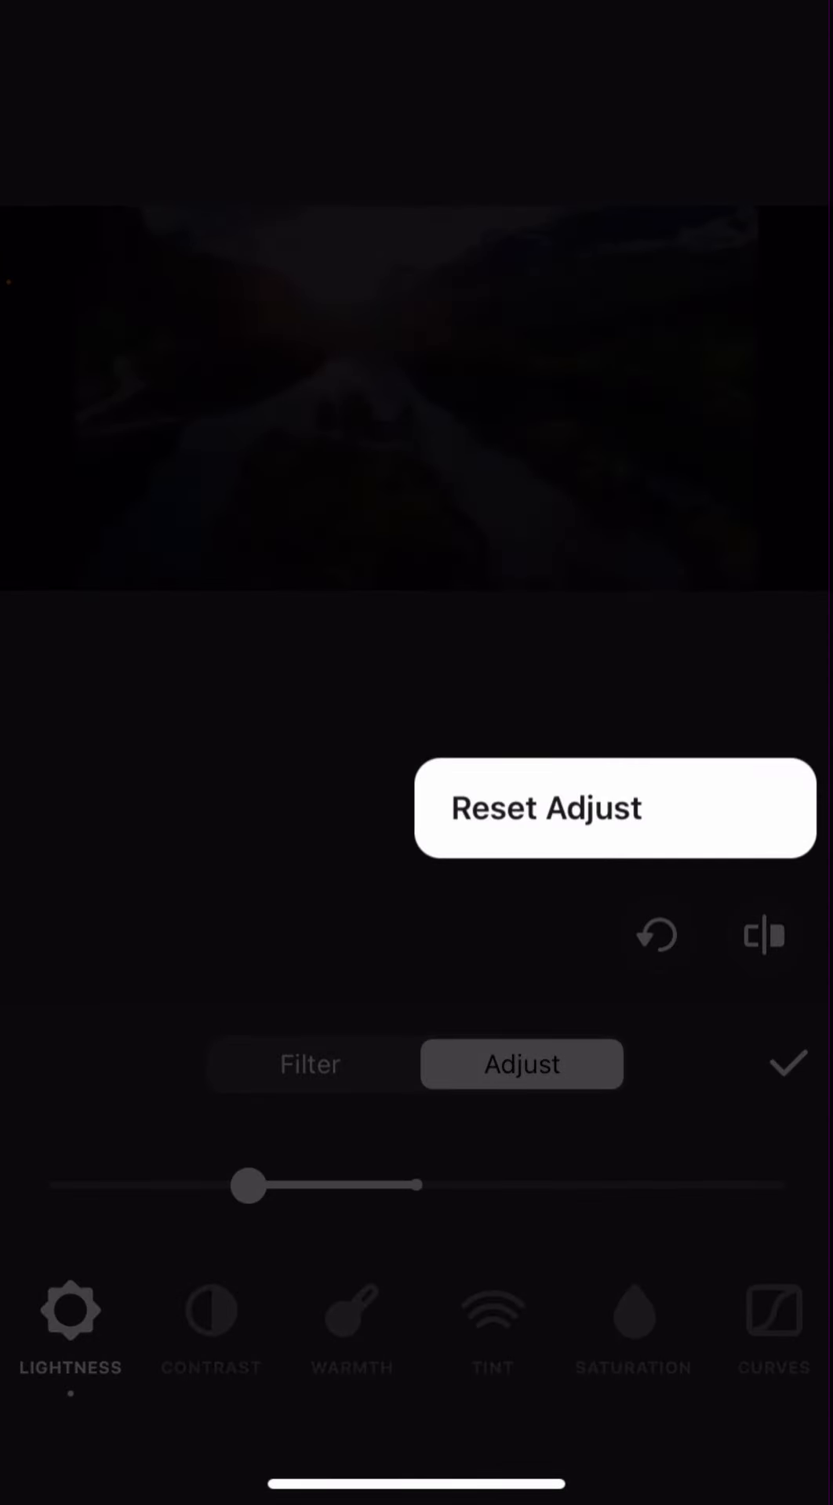